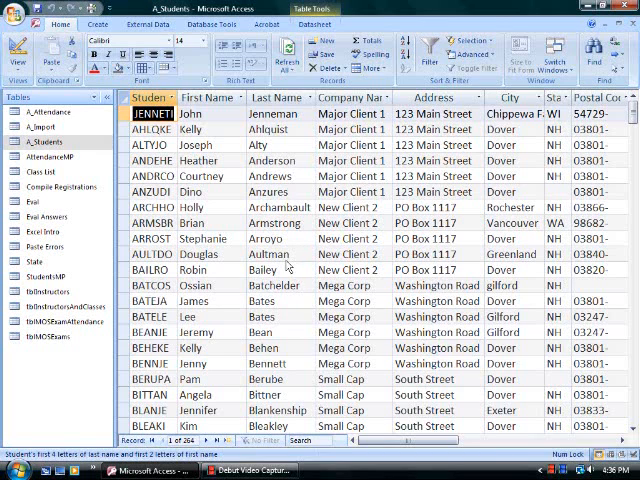
mouse_move(312, 322)
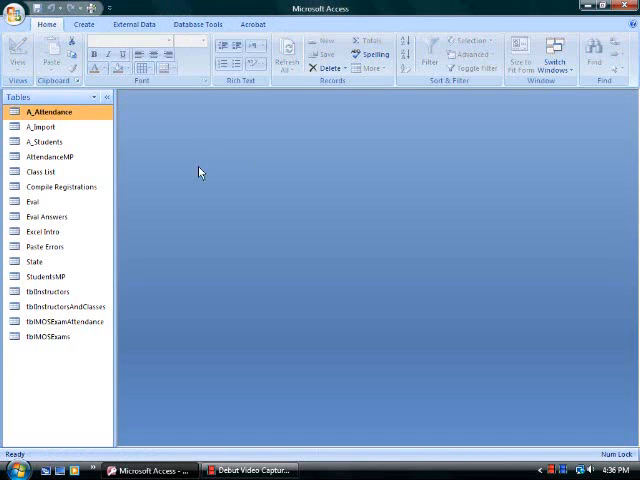
Start the Relationships layout from Database Tools and bring up Show Table to add A_Students.
click(196, 24)
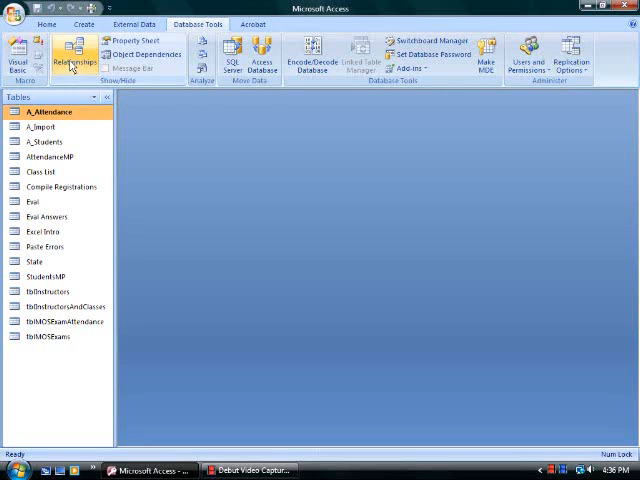
click(72, 58)
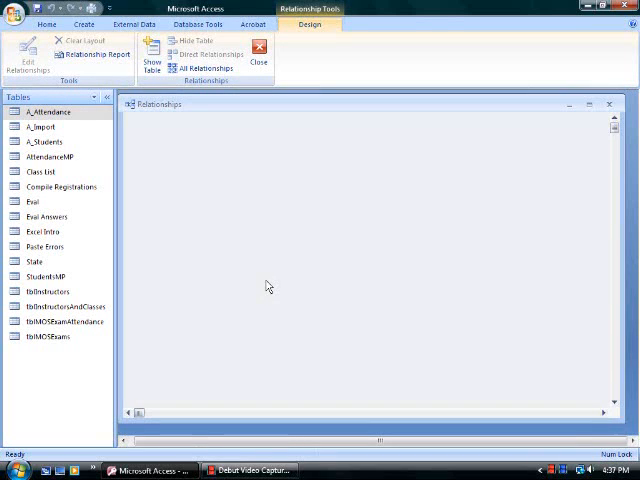
click(152, 50)
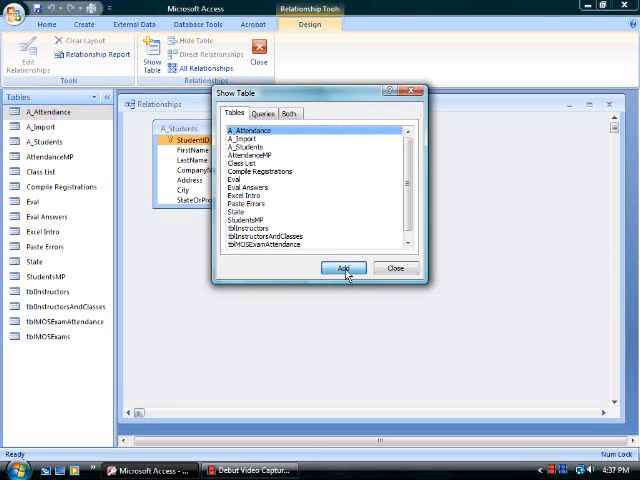
Add A_Attendance beside A_Students and link StudentID to StudentID in Edit Relationships.
click(342, 268)
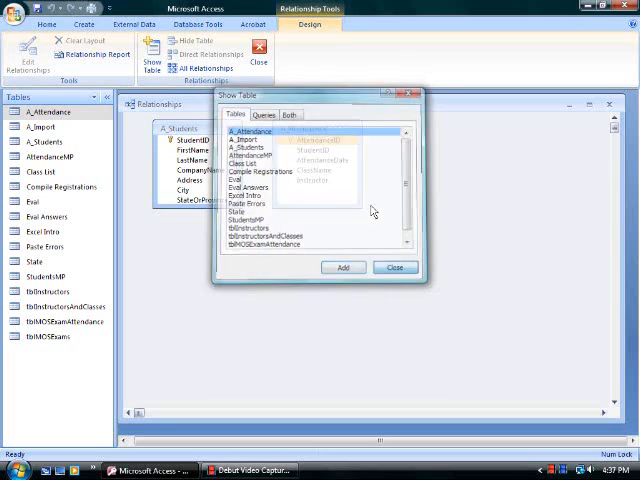
click(396, 268)
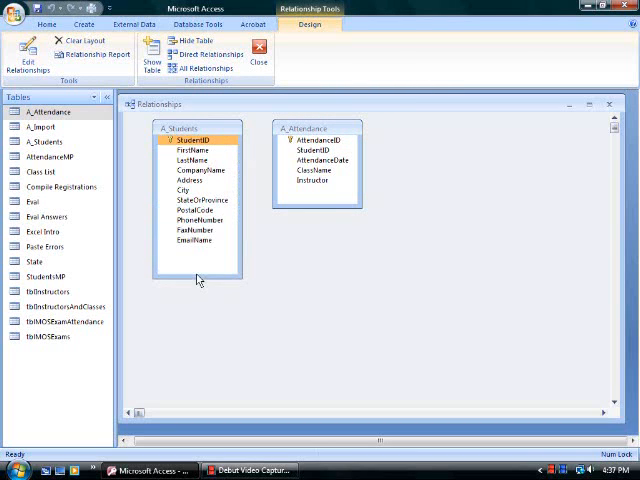
click(190, 192)
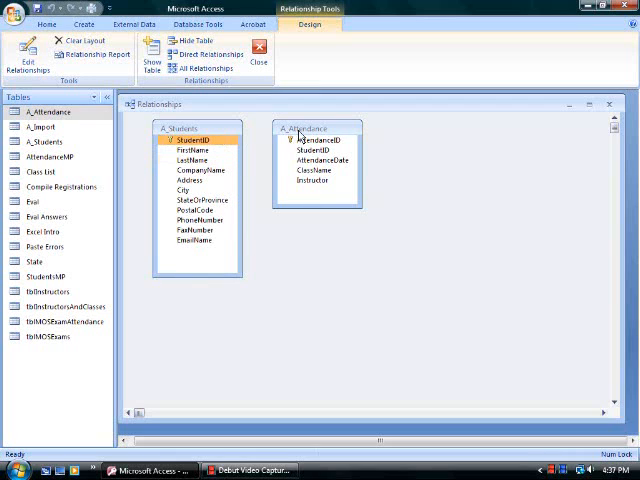
click(196, 170)
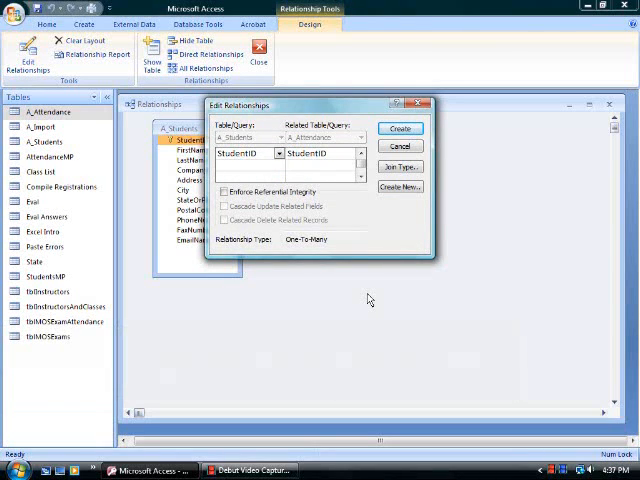
mouse_move(308, 246)
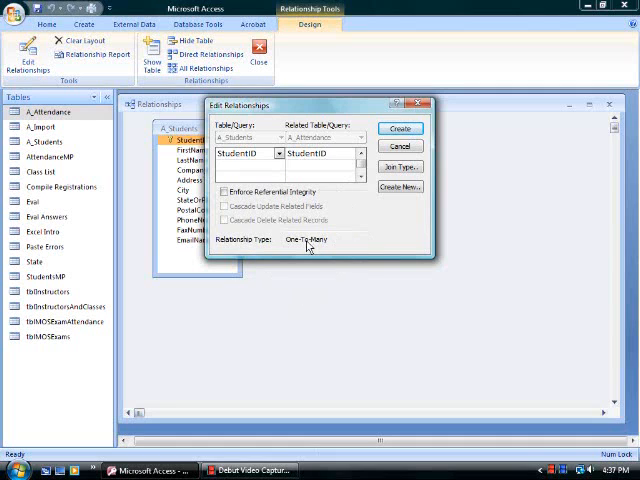
Enforce referential integrity on the StudentID link with cascade updates and cascade deletes.
click(226, 192)
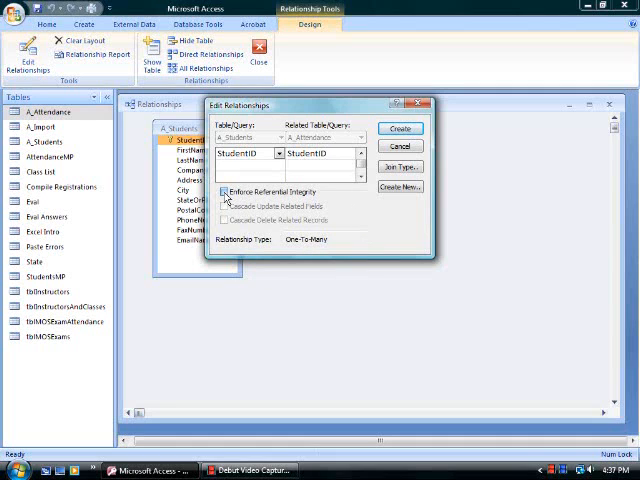
click(220, 192)
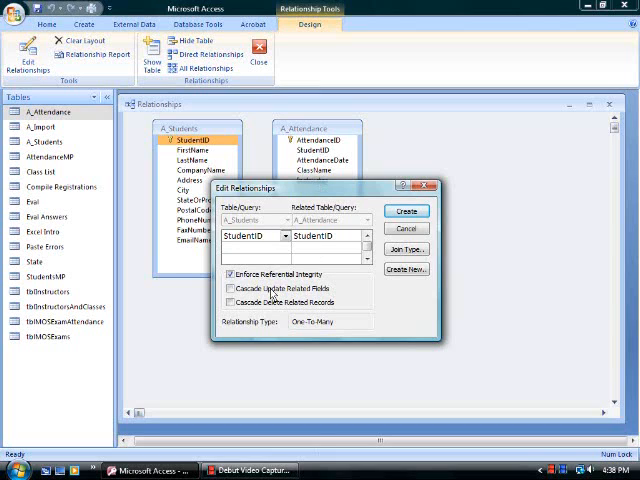
click(228, 302)
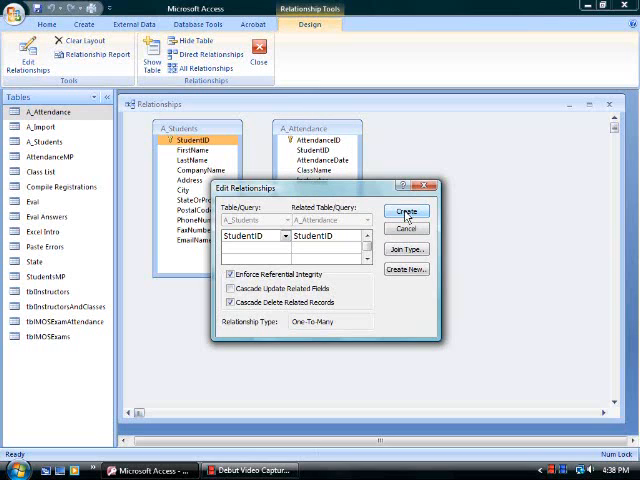
Create the one-to-many StudentID relationship and close the Relationships layout.
click(404, 212)
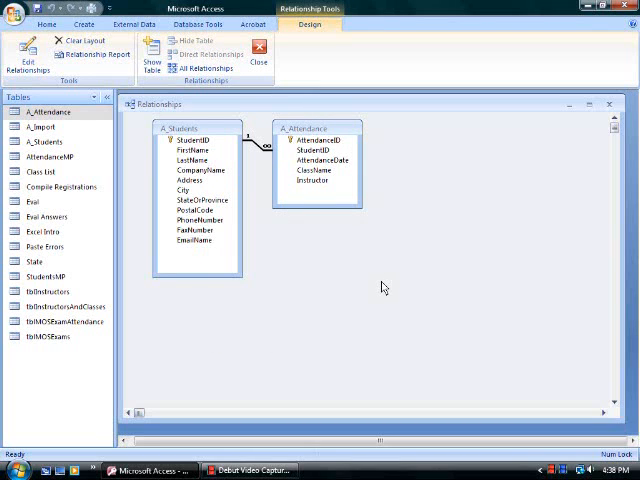
mouse_move(258, 150)
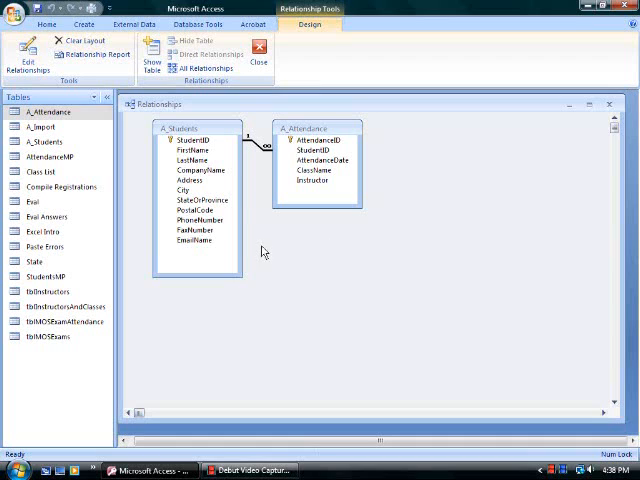
mouse_move(250, 148)
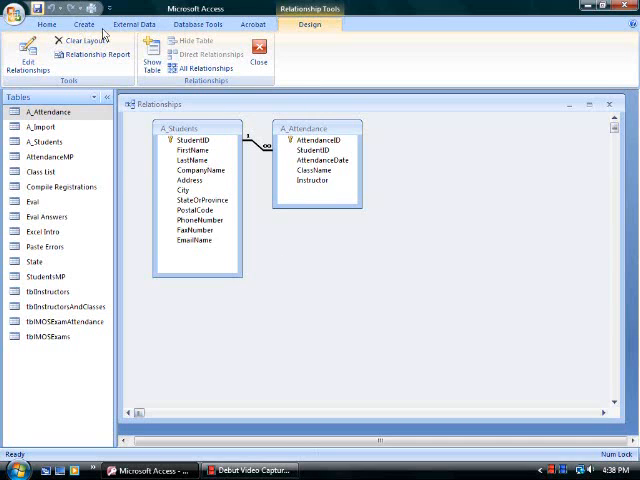
click(260, 52)
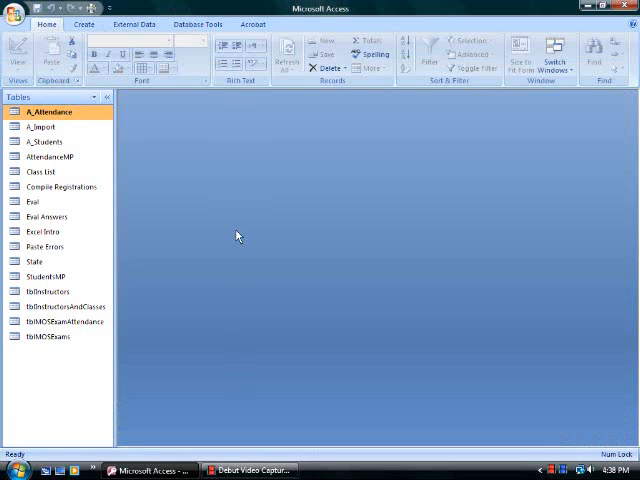
click(44, 140)
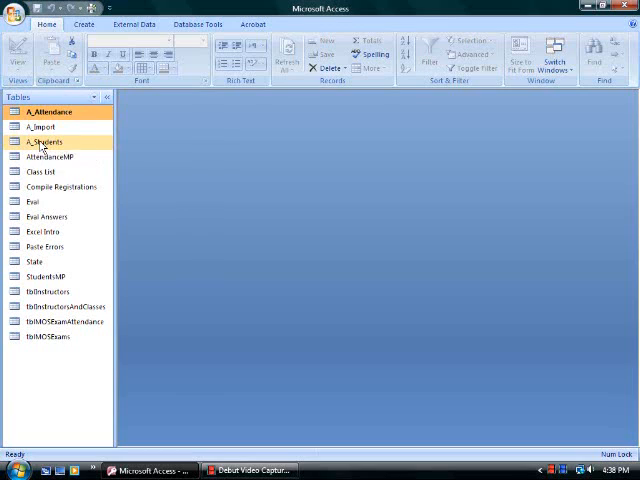
double_click(44, 140)
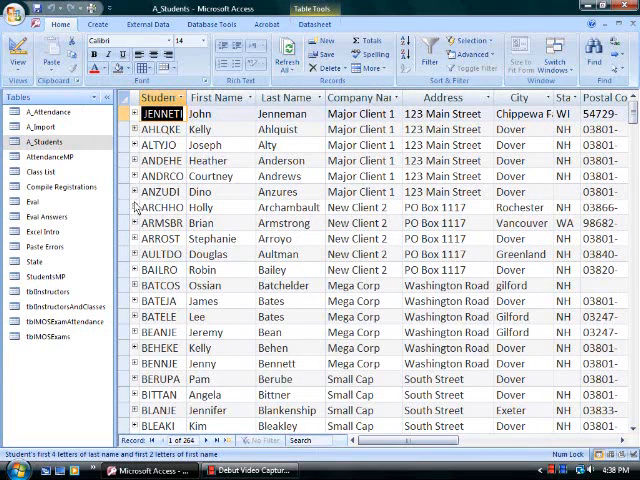
mouse_move(170, 284)
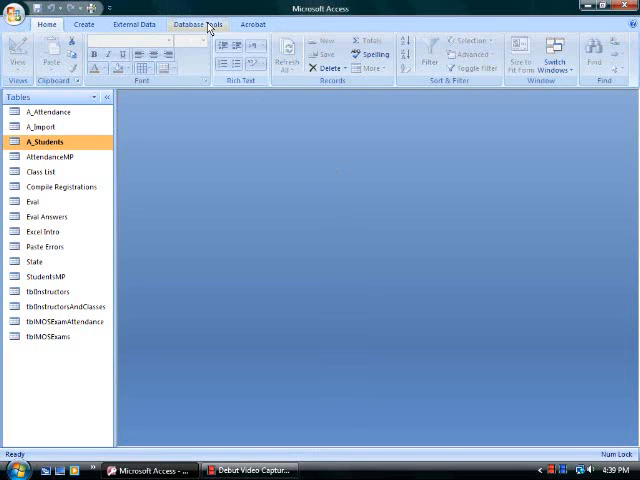
Reopen the Relationships layout and review the A_Students to A_Attendance one-to-many link.
click(196, 24)
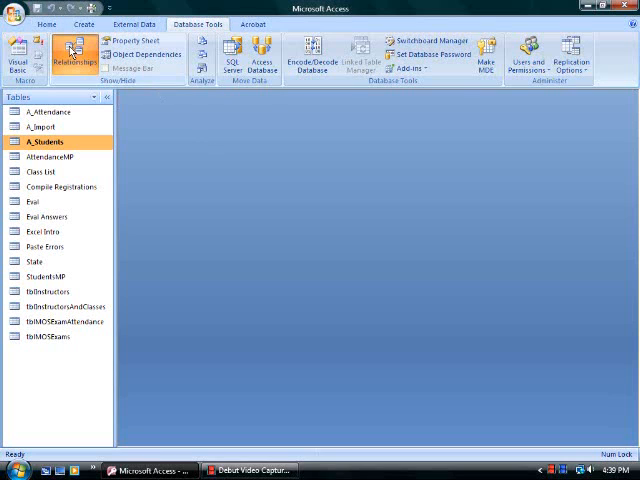
click(64, 56)
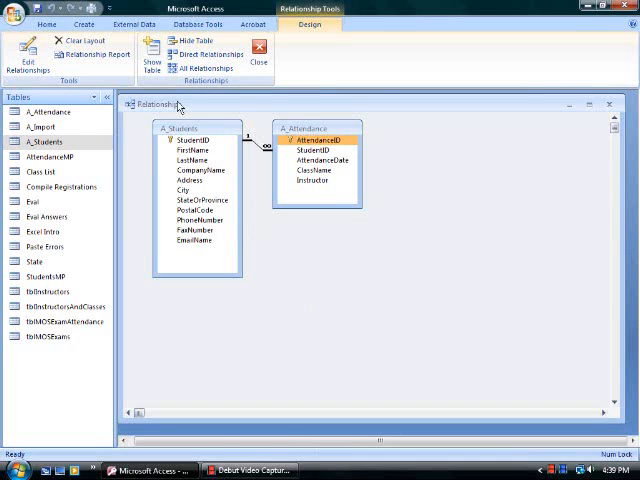
click(152, 52)
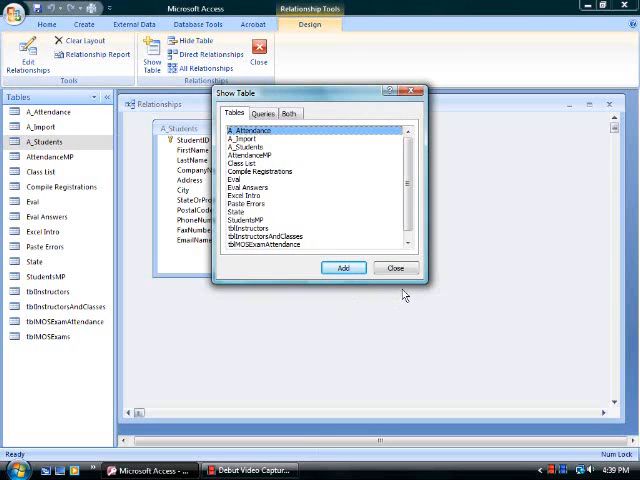
click(396, 268)
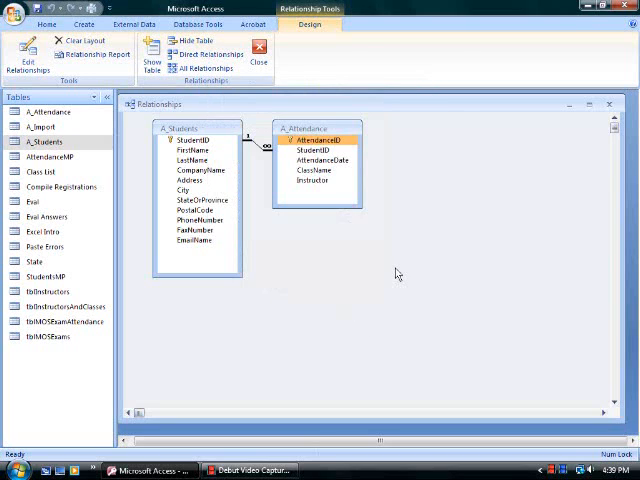
click(196, 140)
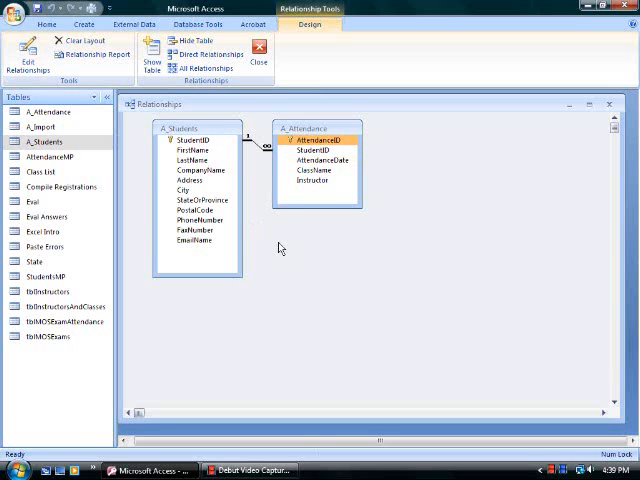
click(196, 200)
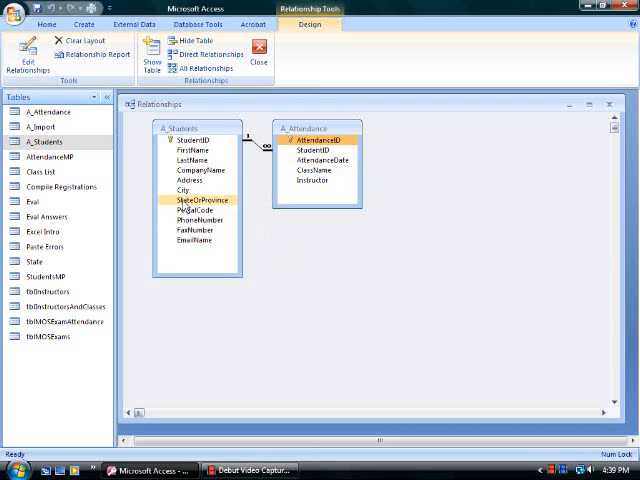